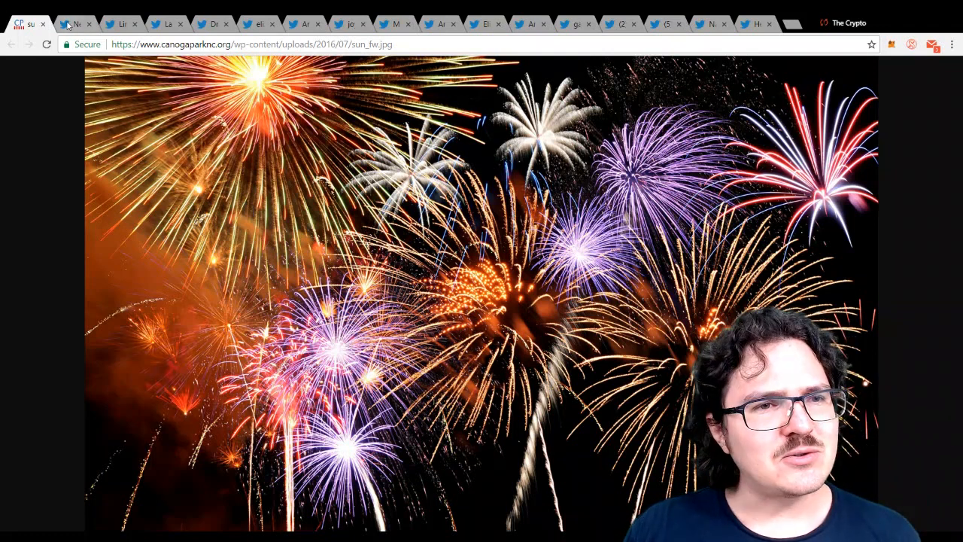
- Show the MIT digital currency director's profile, then the Scalar Capital co-founder's
{"action": "left_click", "coordinate": [75, 23]}
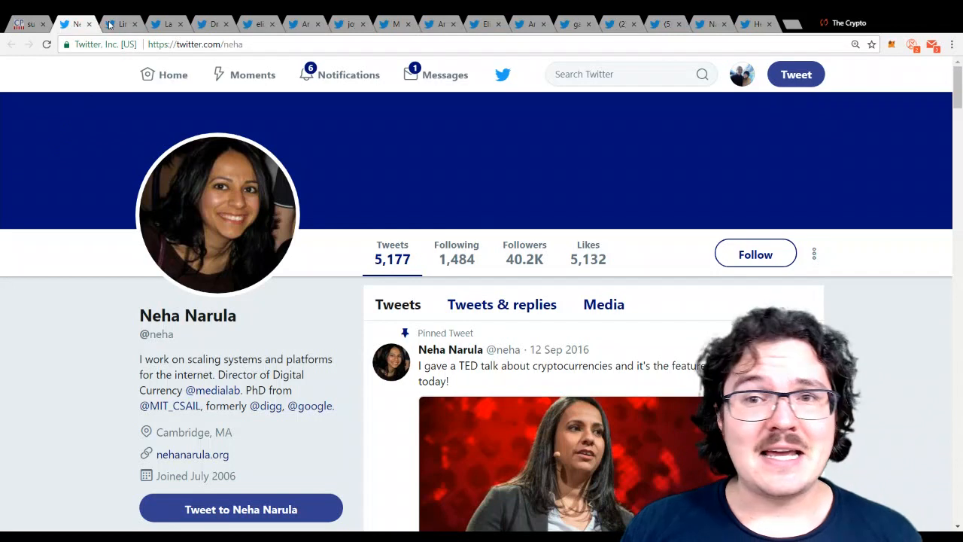
{"action": "left_click", "coordinate": [120, 23]}
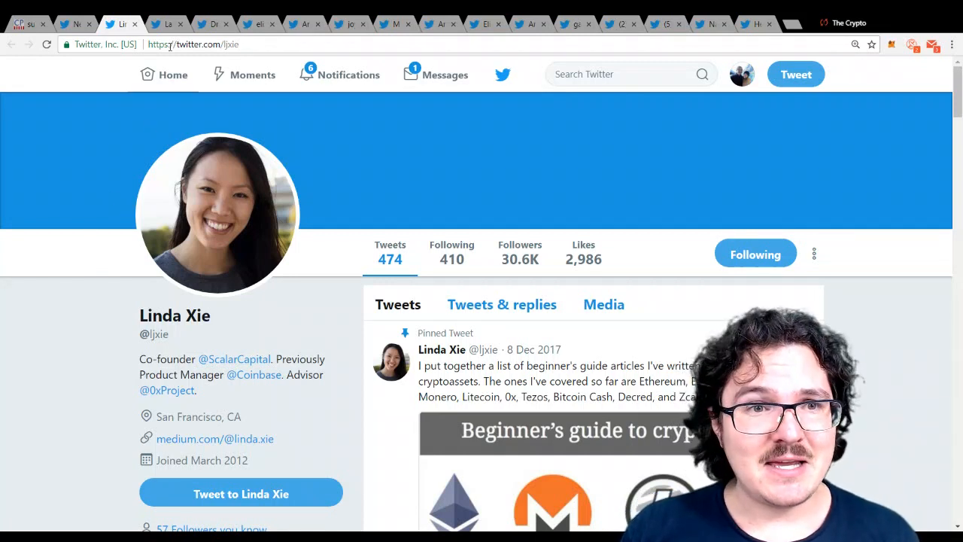
- Show the Powerledger chair's profile, then the early-stage investor's profile
{"action": "left_click", "coordinate": [165, 24]}
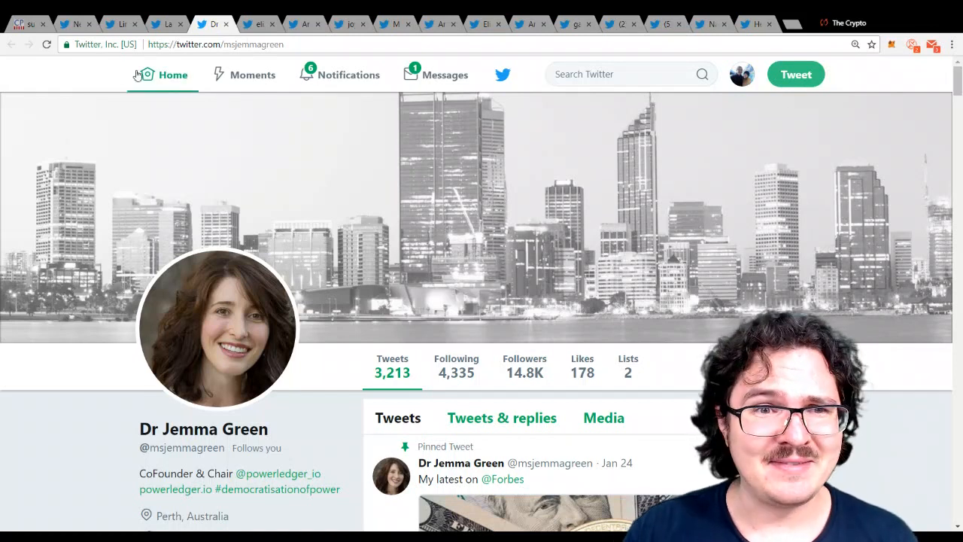
{"action": "left_click", "coordinate": [260, 23]}
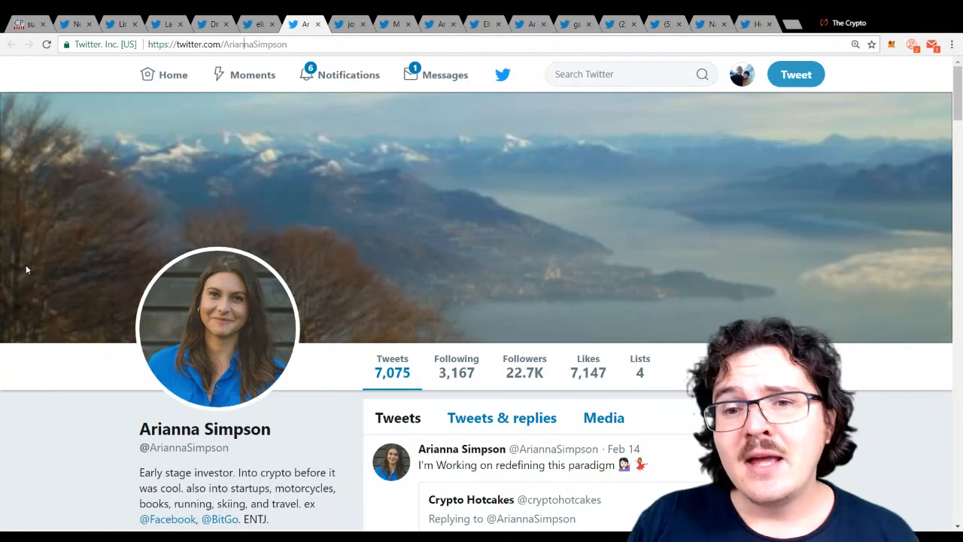
{"action": "mouse_move", "coordinate": [15, 227]}
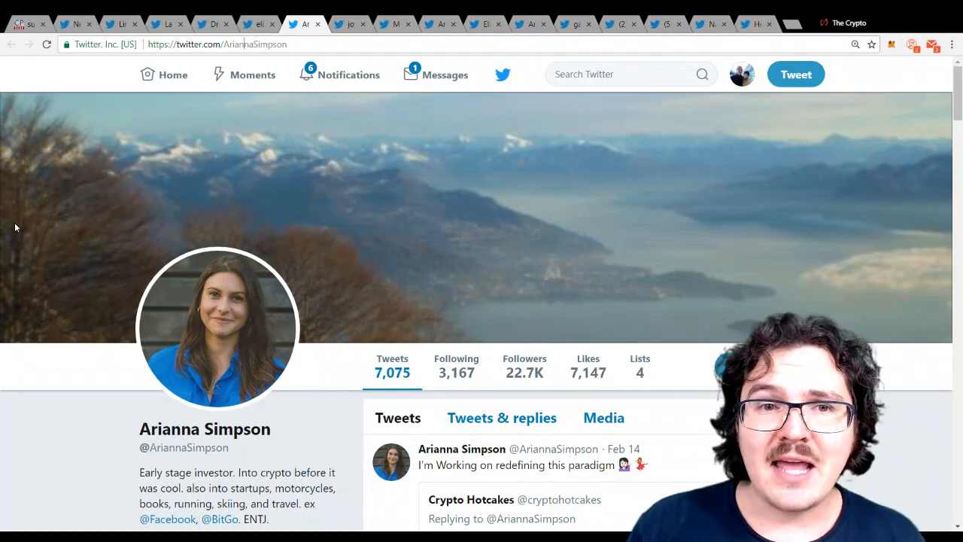
- Show the SparkChain VC, DCG founding-team member, and BitPesa CEO profiles in turn
{"action": "left_click", "coordinate": [350, 24]}
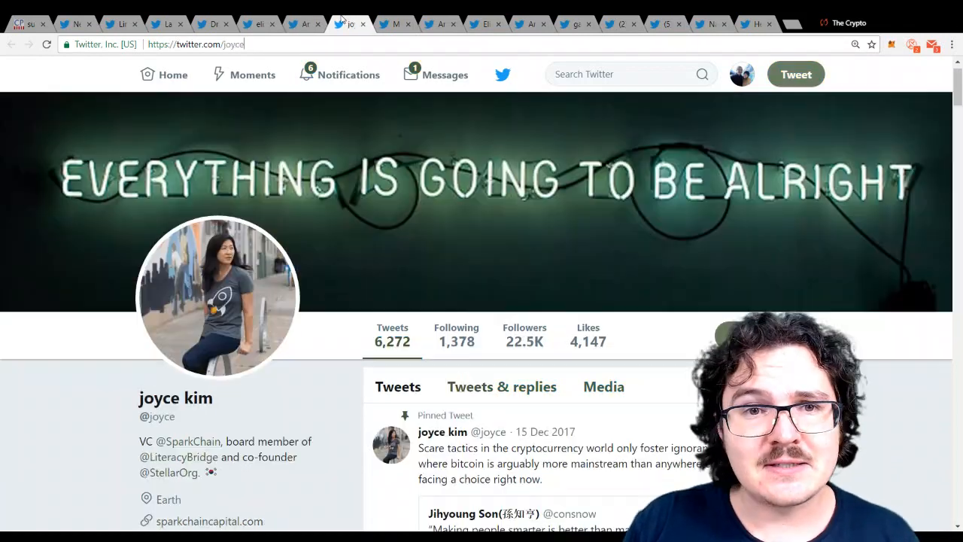
{"action": "mouse_move", "coordinate": [88, 312]}
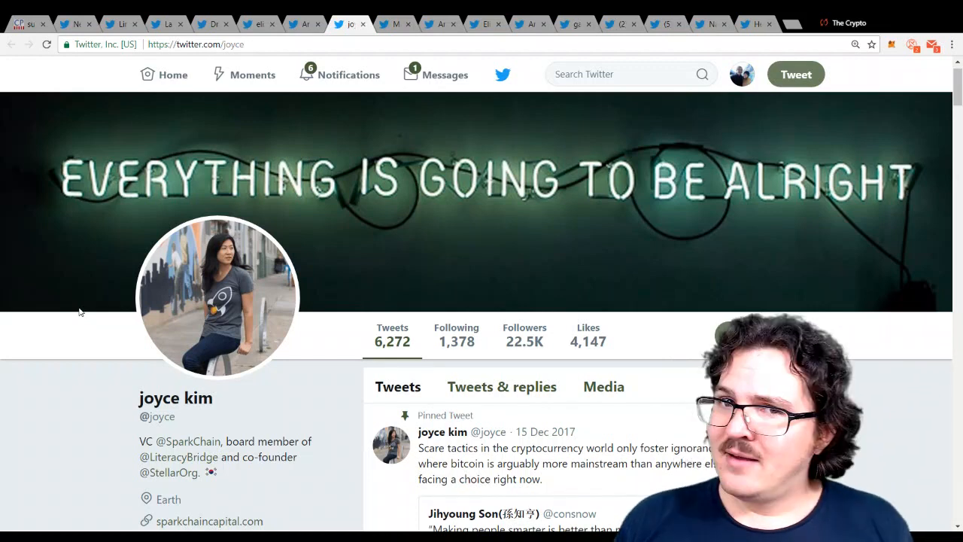
{"action": "left_click", "coordinate": [397, 24]}
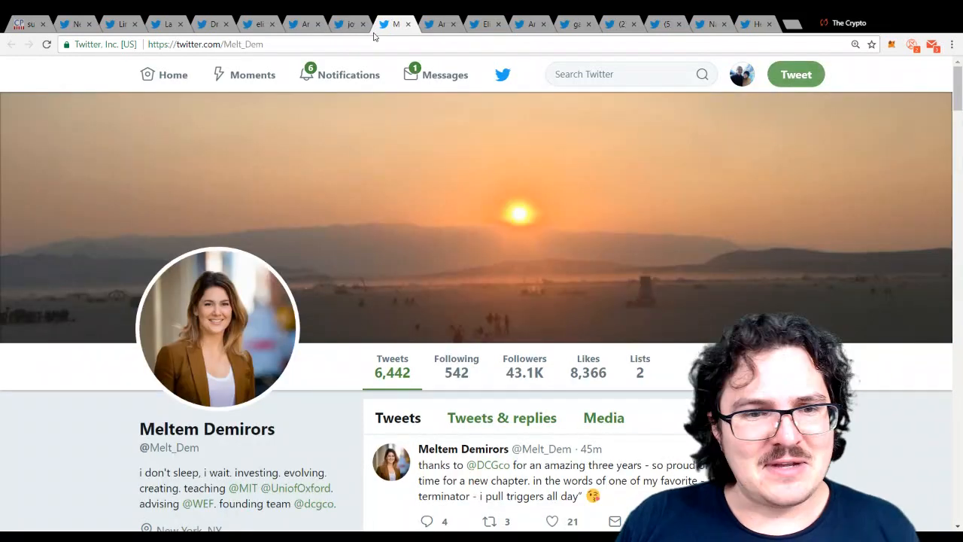
{"action": "mouse_move", "coordinate": [245, 132]}
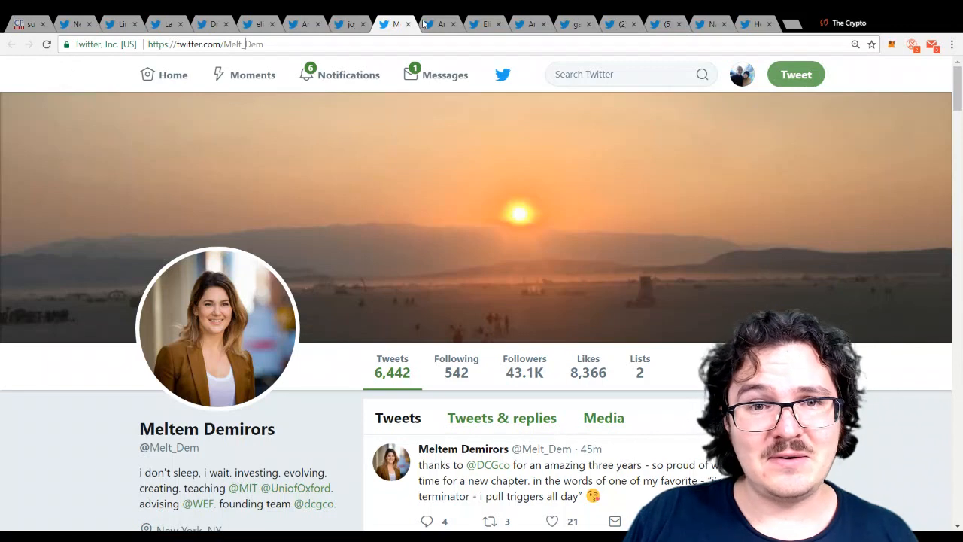
{"action": "left_click", "coordinate": [440, 23]}
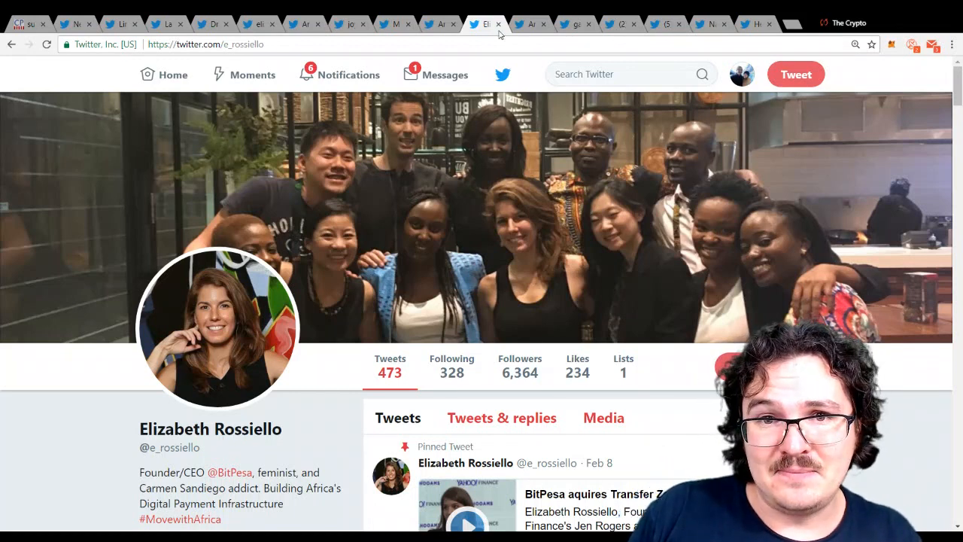
- Switch to the DASH digital cash spokesperson's profile tab and click within the page
{"action": "left_click", "coordinate": [503, 24]}
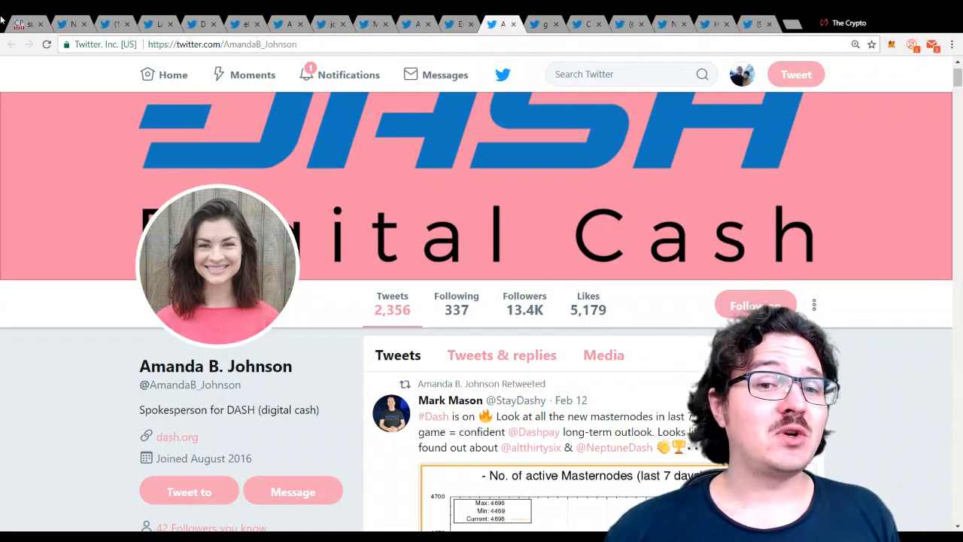
{"action": "left_click", "coordinate": [755, 306]}
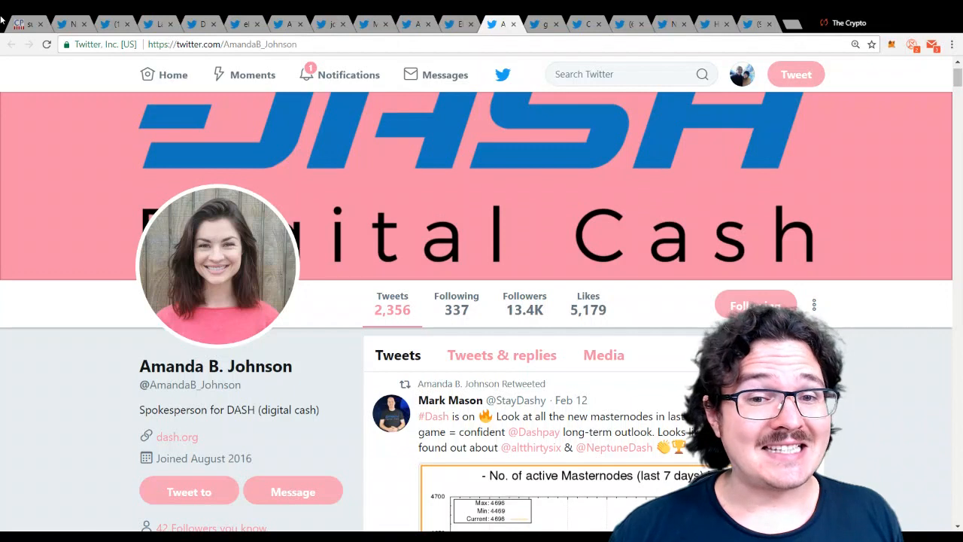
- Show the ConsenSys operations director's profile, then the NEO marketing lead's profile
{"action": "left_click", "coordinate": [576, 23]}
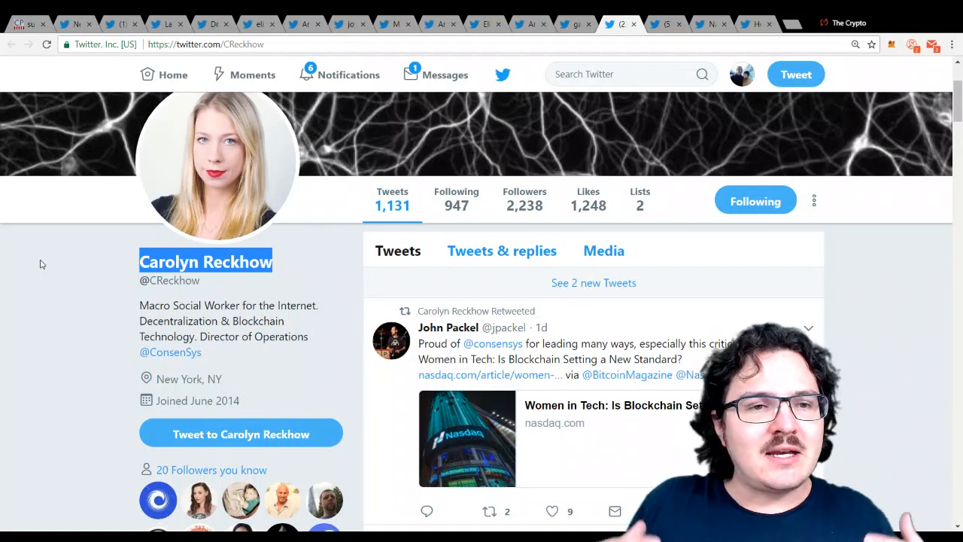
{"action": "mouse_move", "coordinate": [98, 218]}
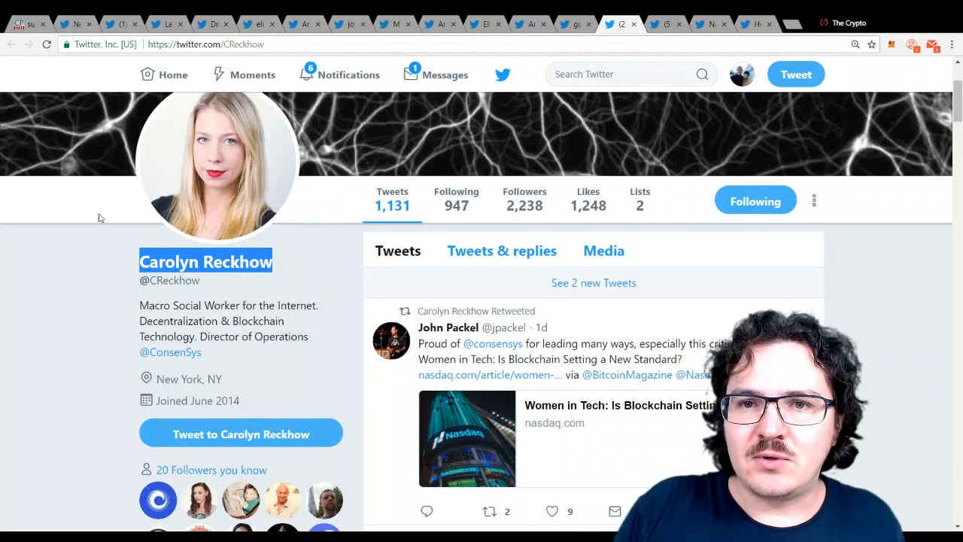
{"action": "left_click", "coordinate": [658, 25]}
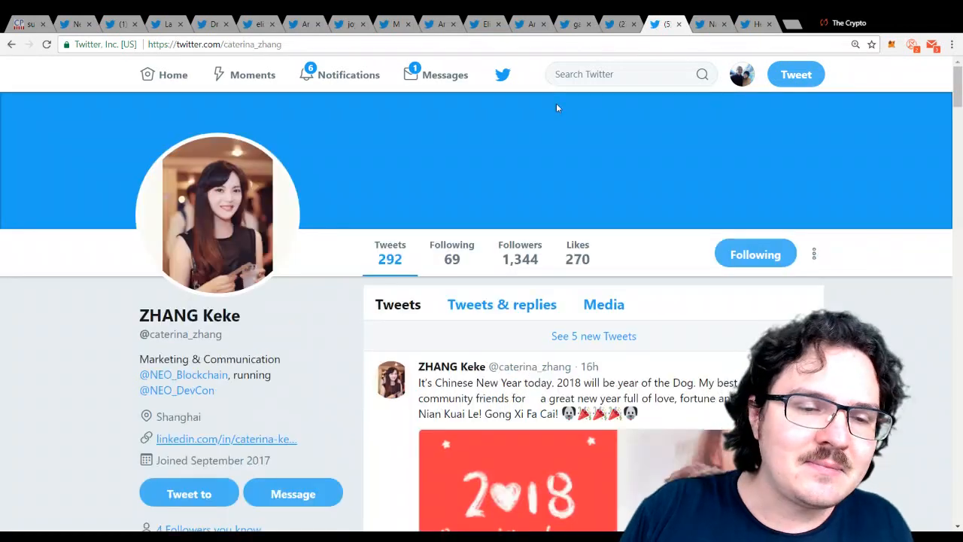
{"action": "mouse_move", "coordinate": [0, 310]}
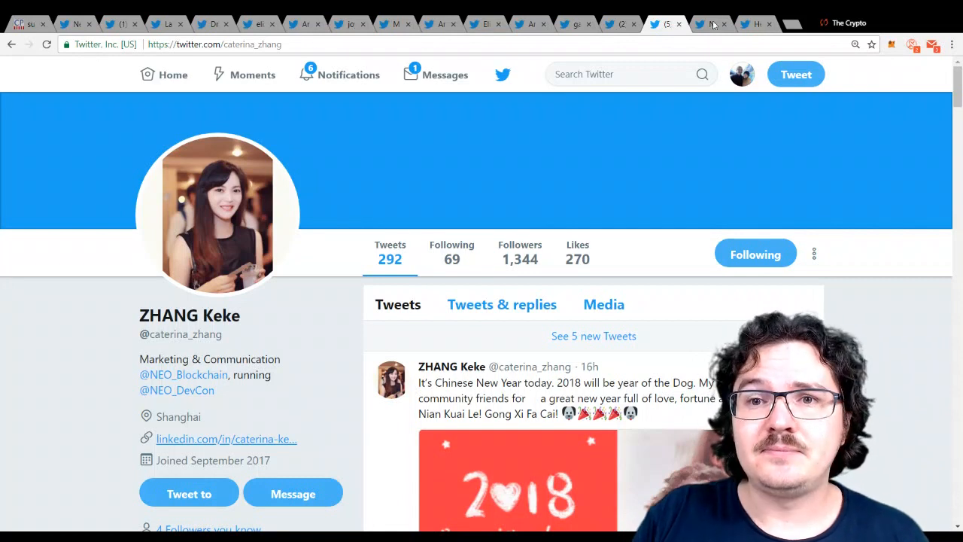
- Show the blockchain and bitcoin YouTube host and TV producer's profile tab
{"action": "left_click", "coordinate": [709, 24]}
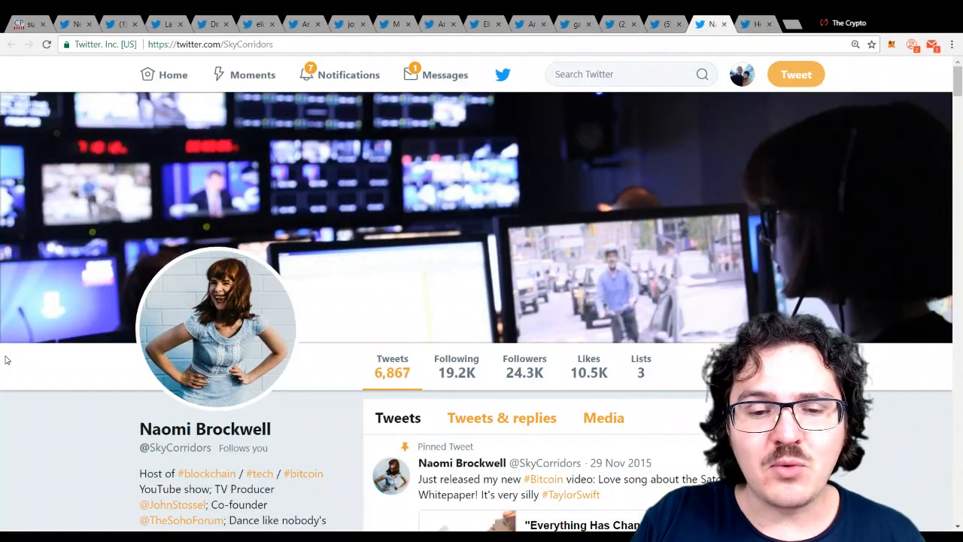